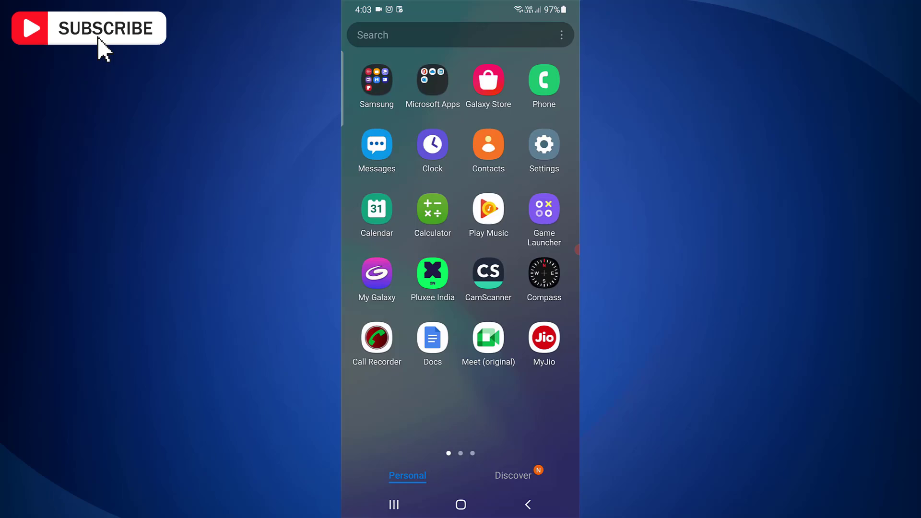
Launch Settings and scroll down to reveal Apps, General management and Accessibility
{"action": "left_click", "coordinate": [543, 144]}
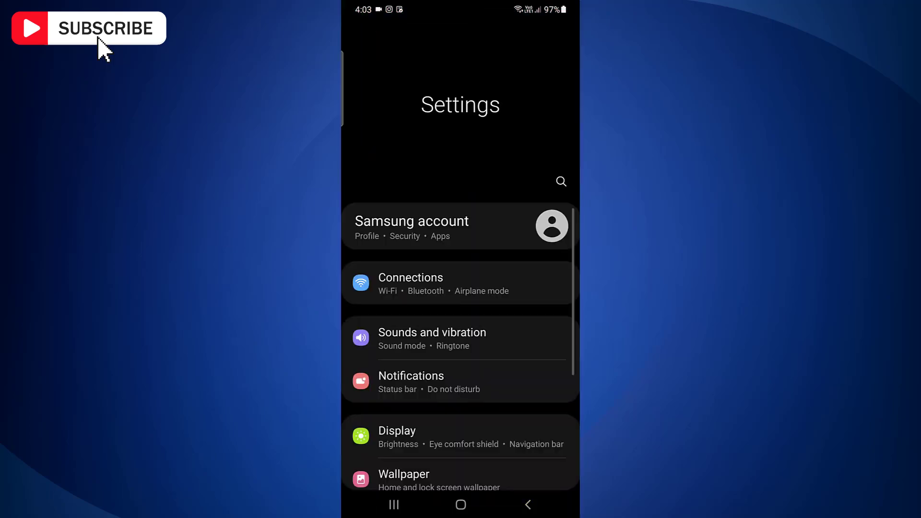
{"action": "scroll", "scroll_direction": "down", "scroll_amount": 3}
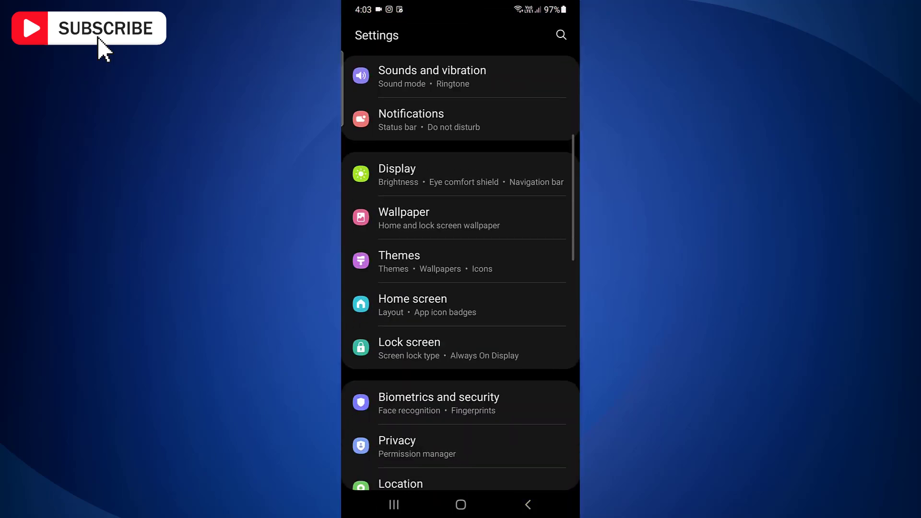
{"action": "scroll", "scroll_direction": "down", "scroll_amount": 3}
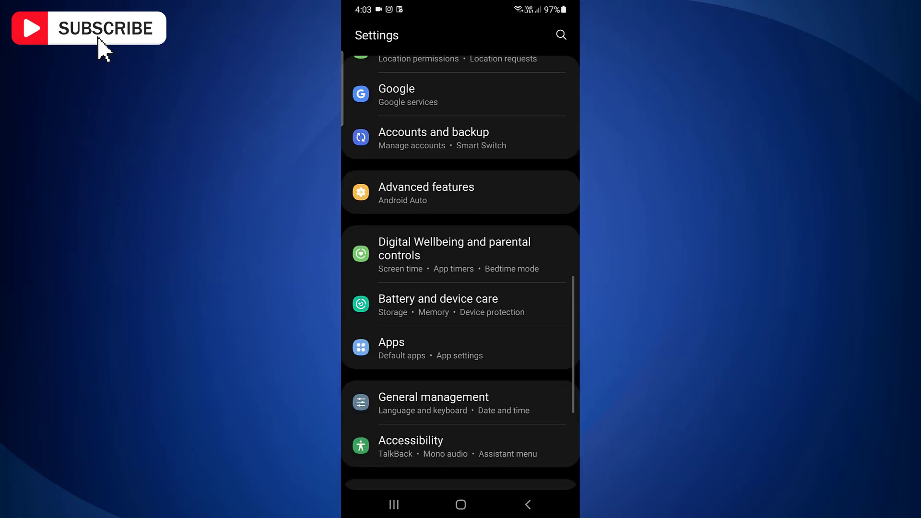
Go to Apps, scroll down the app list, and open Chrome's App info page
{"action": "left_click", "coordinate": [391, 346]}
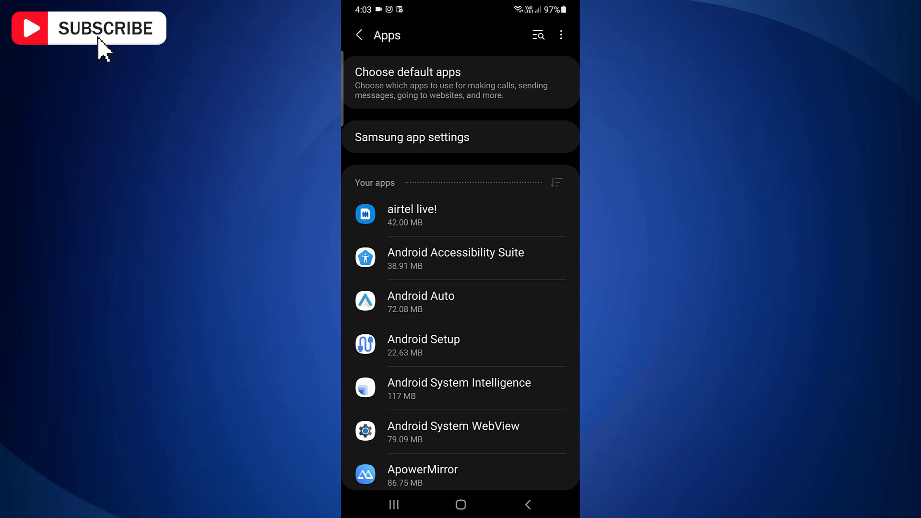
{"action": "scroll", "scroll_direction": "down", "scroll_amount": 3}
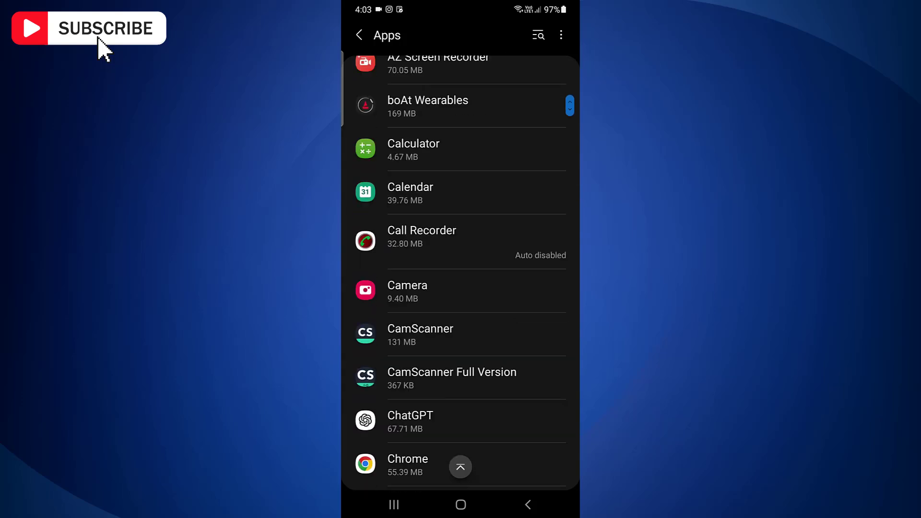
{"action": "scroll", "scroll_direction": "down", "scroll_amount": 3}
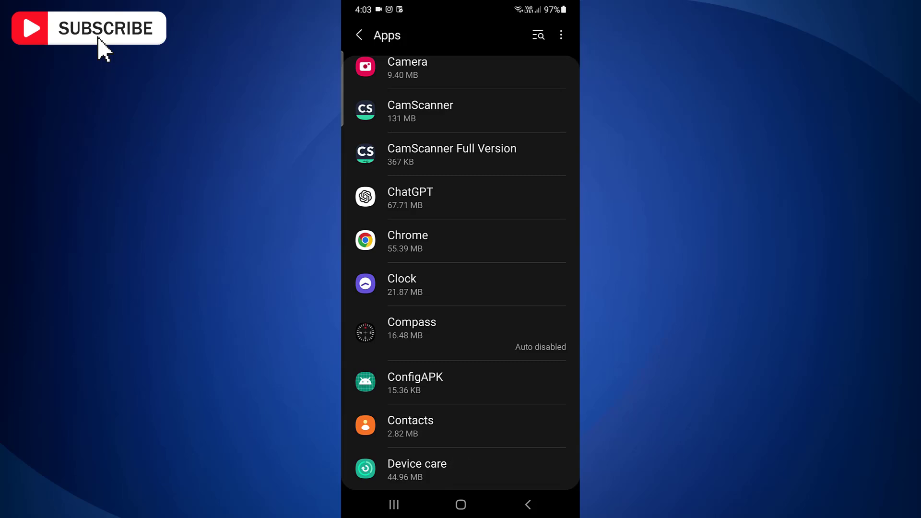
{"action": "left_click", "coordinate": [407, 240]}
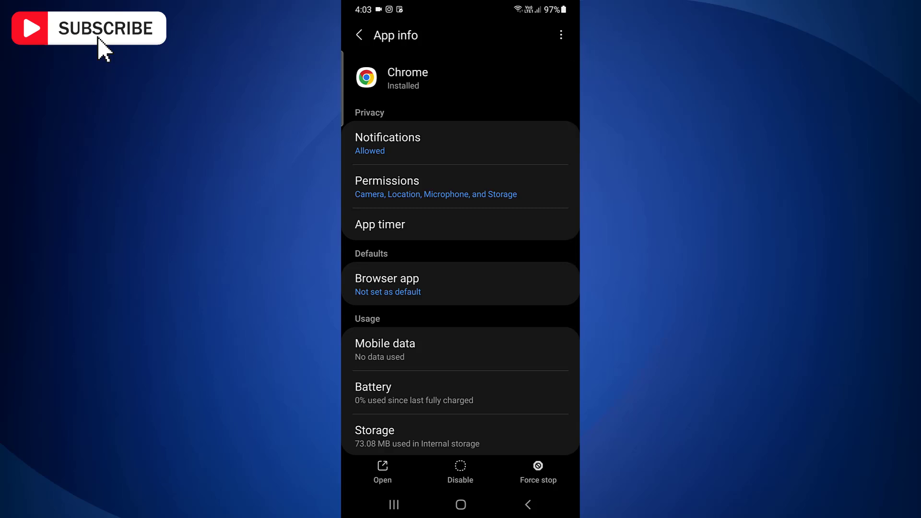
Under Defaults, pick Chrome as the default browser app
{"action": "left_click", "coordinate": [460, 283]}
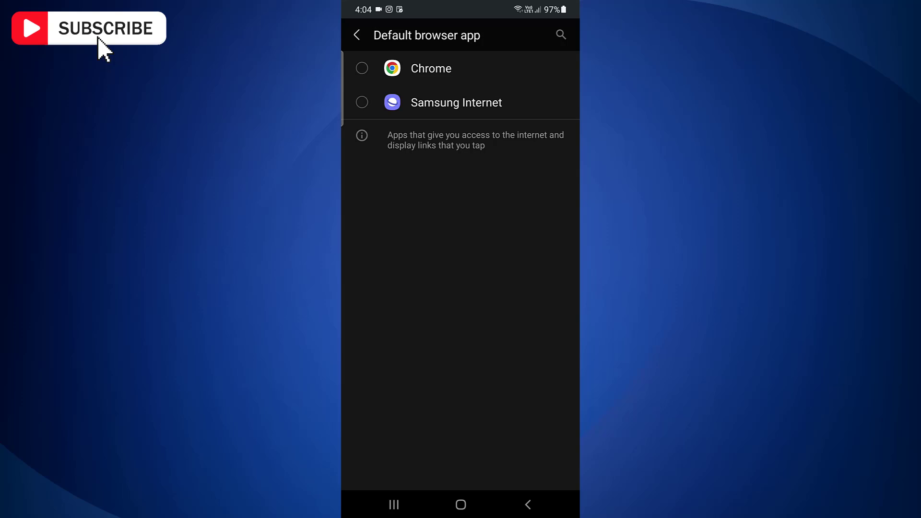
{"action": "left_click", "coordinate": [362, 69]}
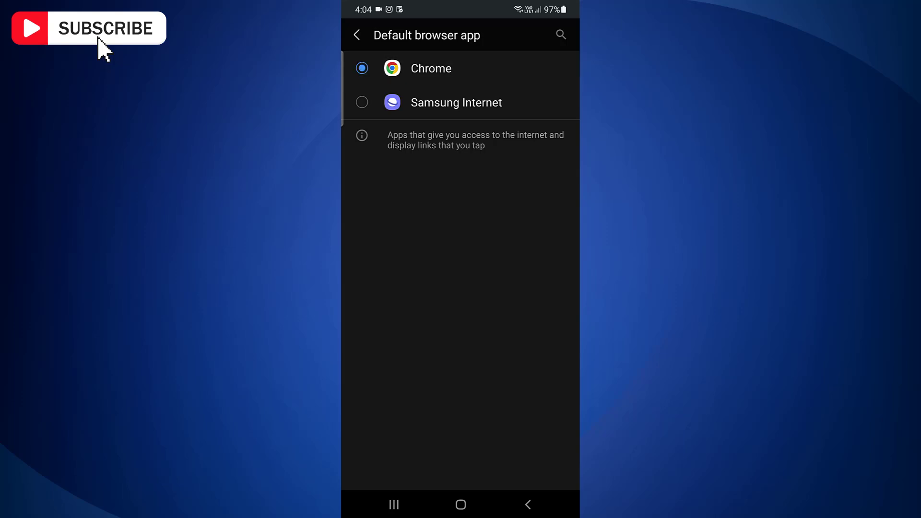